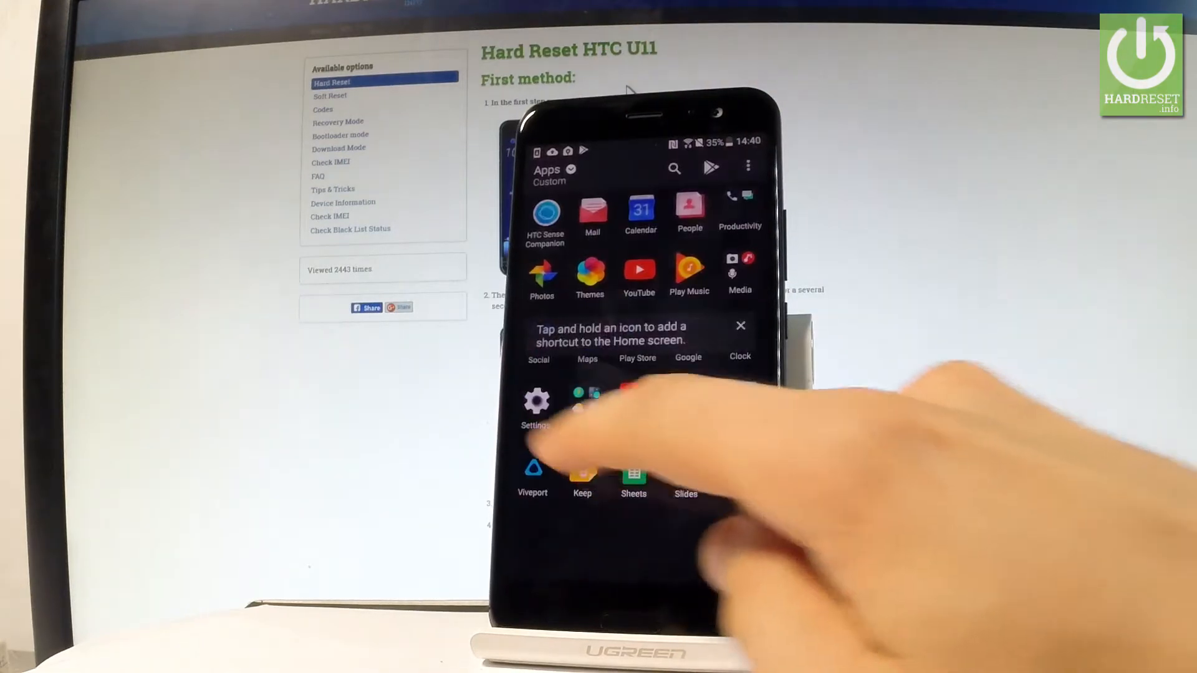
- Launch Settings from the app drawer and go to Fingerprint scanner
click(536, 401)
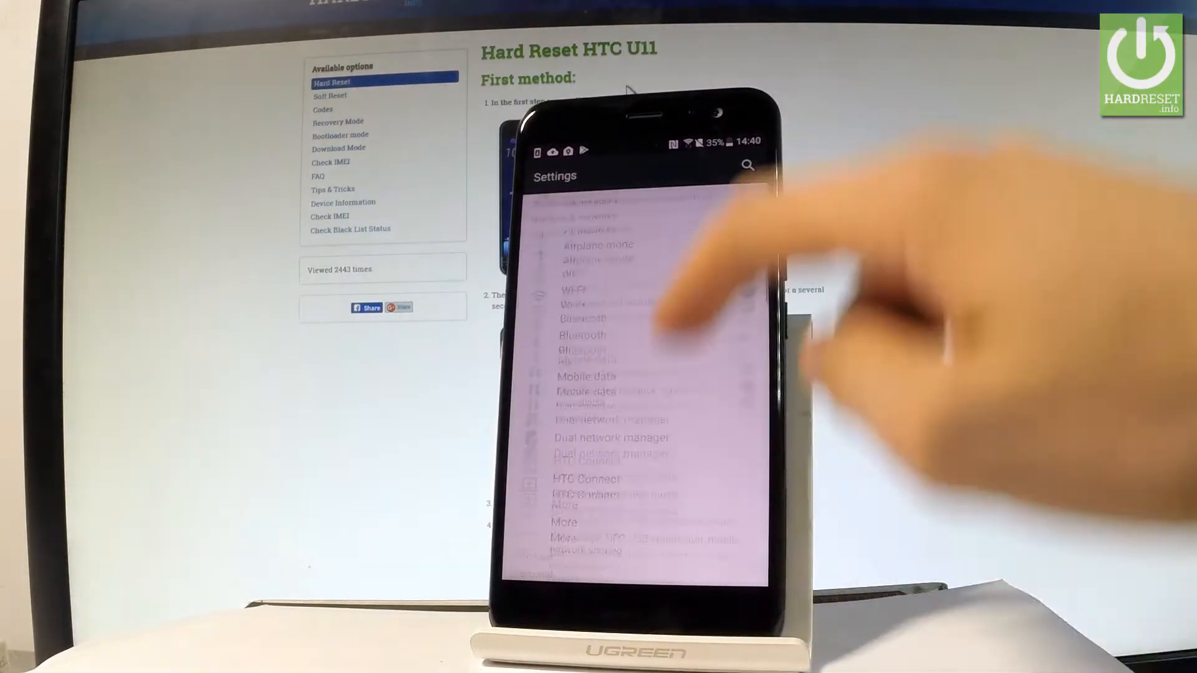
scroll(down, 3)
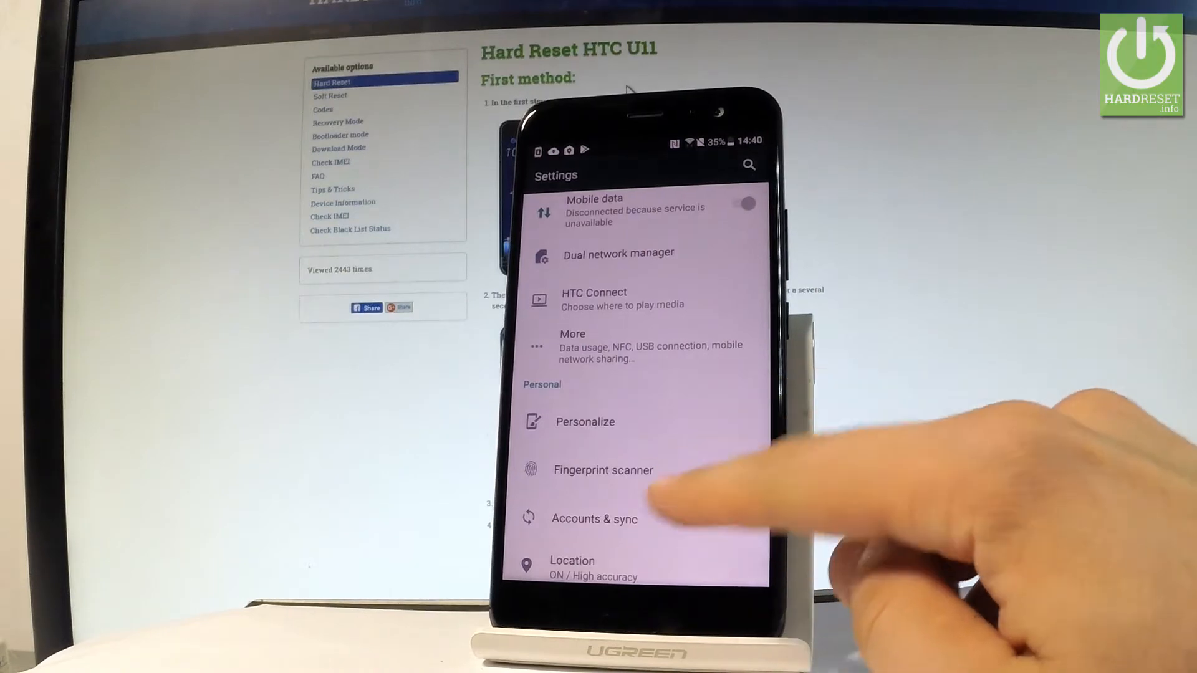
click(603, 469)
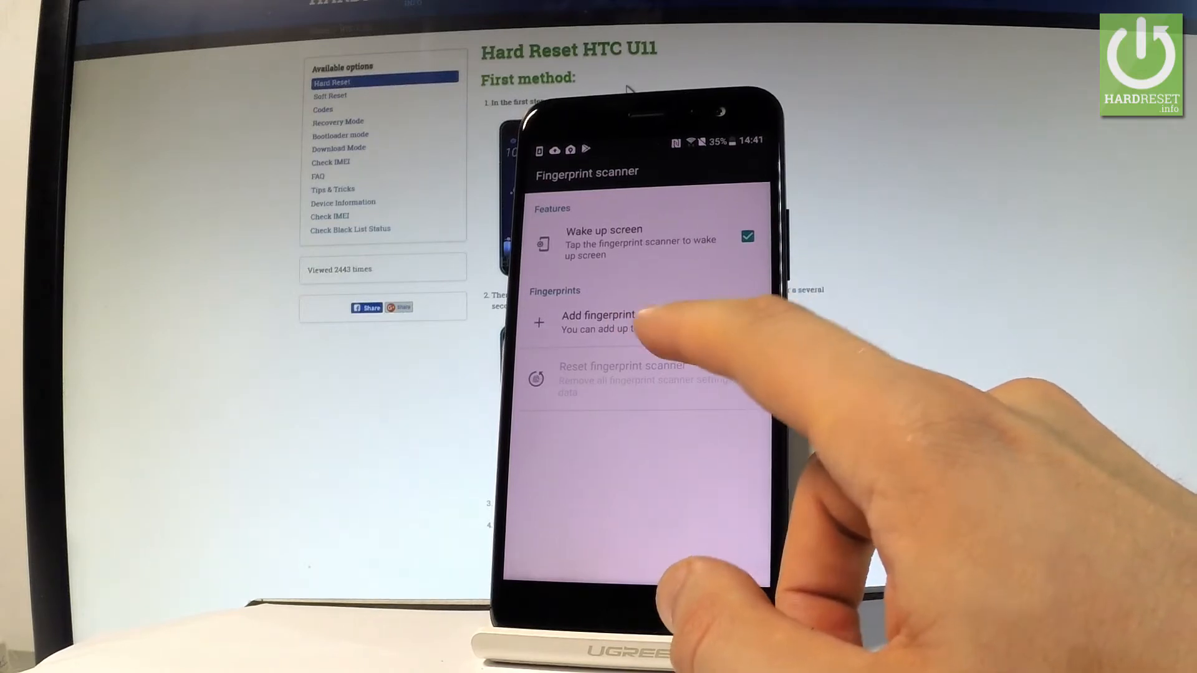
- Add a fingerprint with a backup pattern that is required to start the device
click(598, 321)
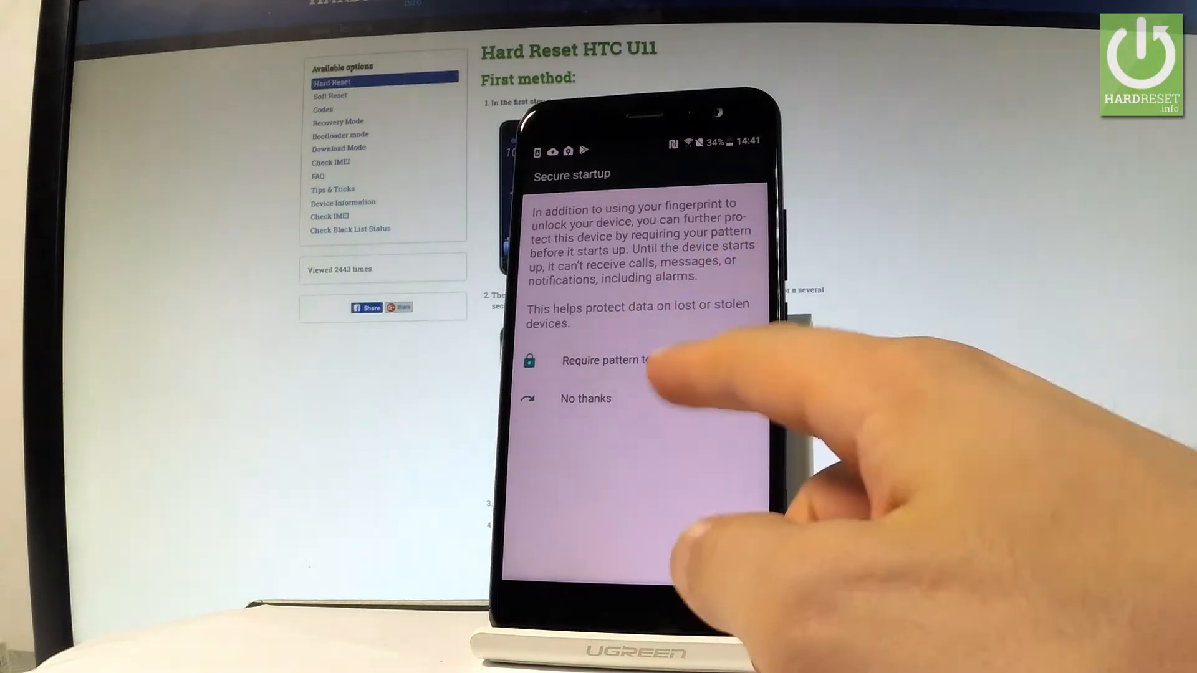
click(603, 359)
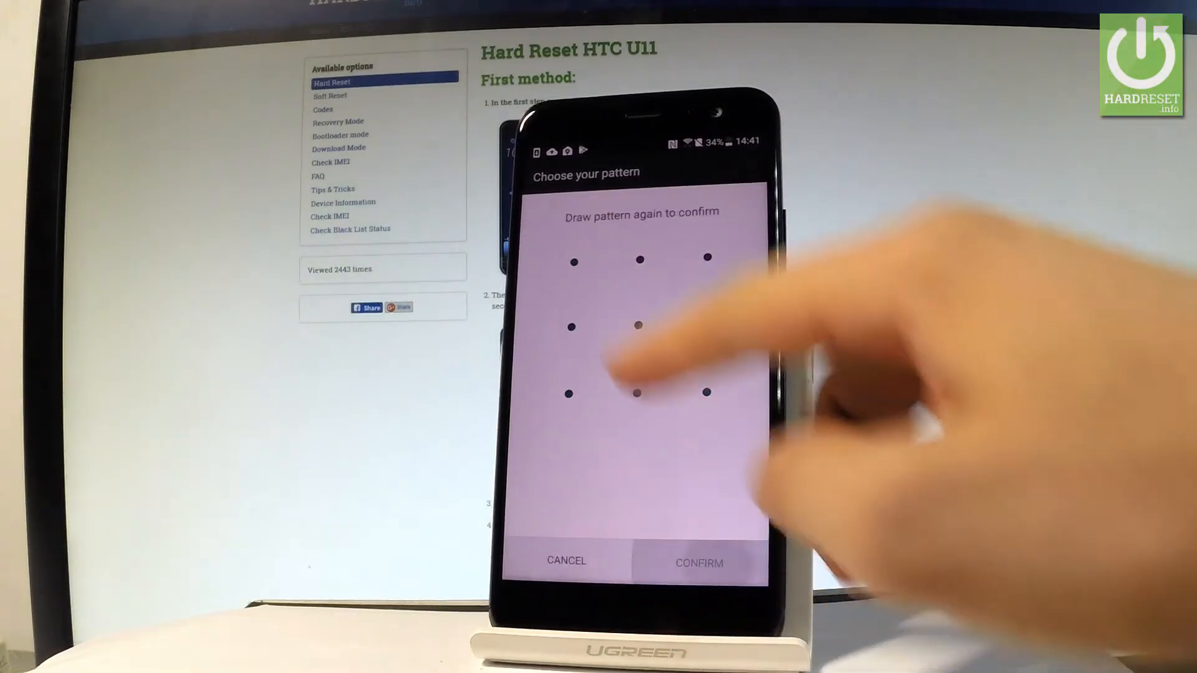
drag(574, 259, 704, 392)
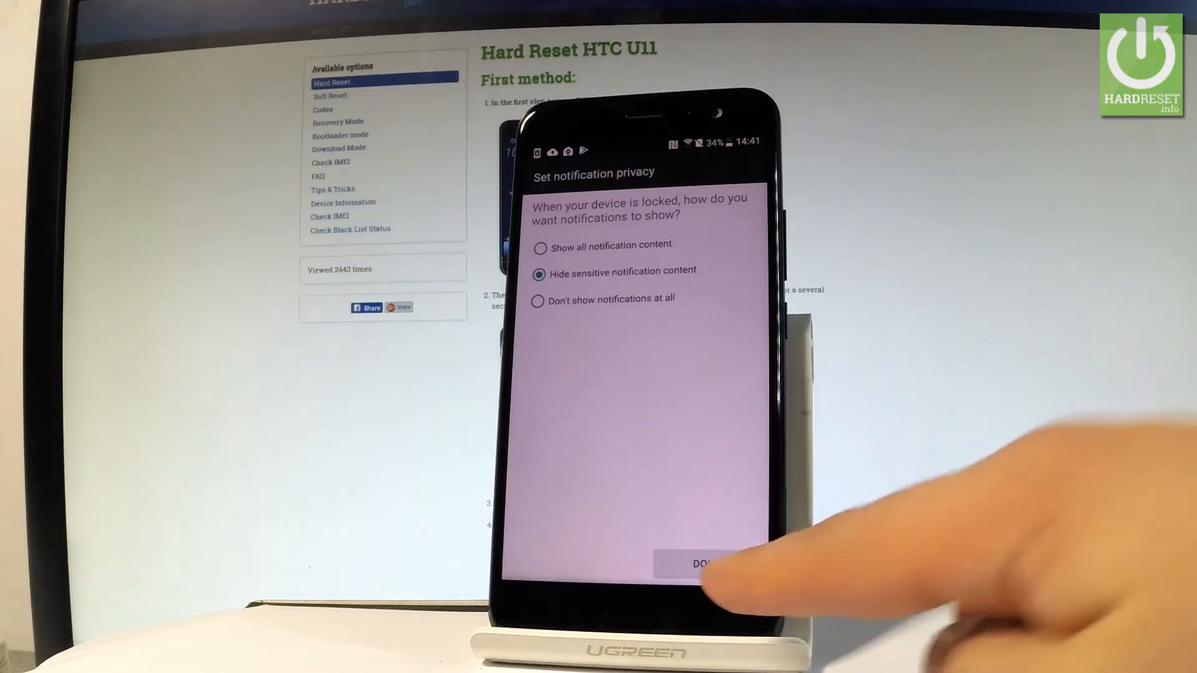
- Confirm hiding sensitive notification content on the lock screen
click(698, 564)
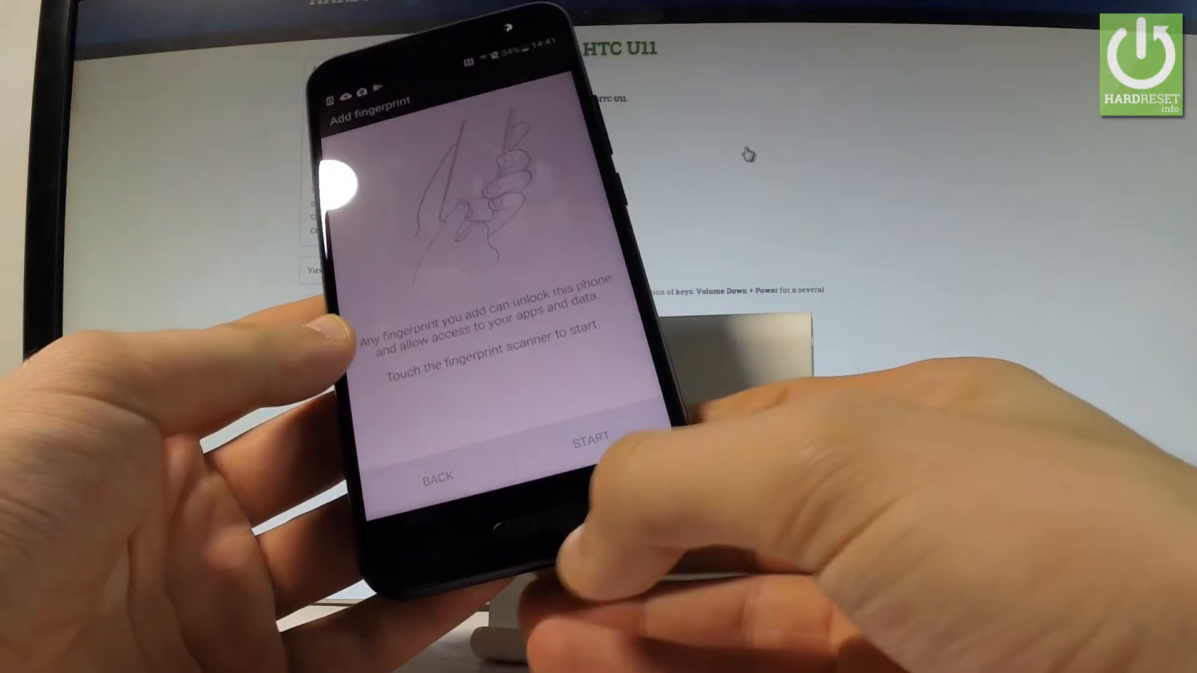
- Scan the finger until enrolment completes, saving it as Finger 1
click(589, 436)
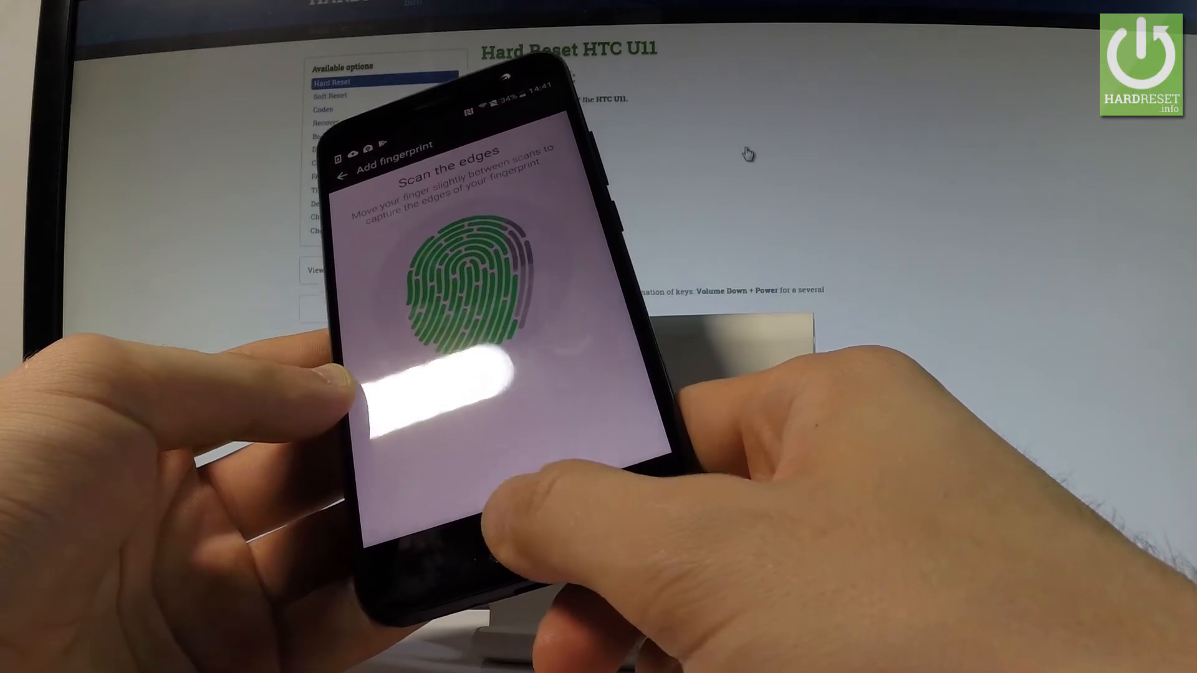
click(488, 344)
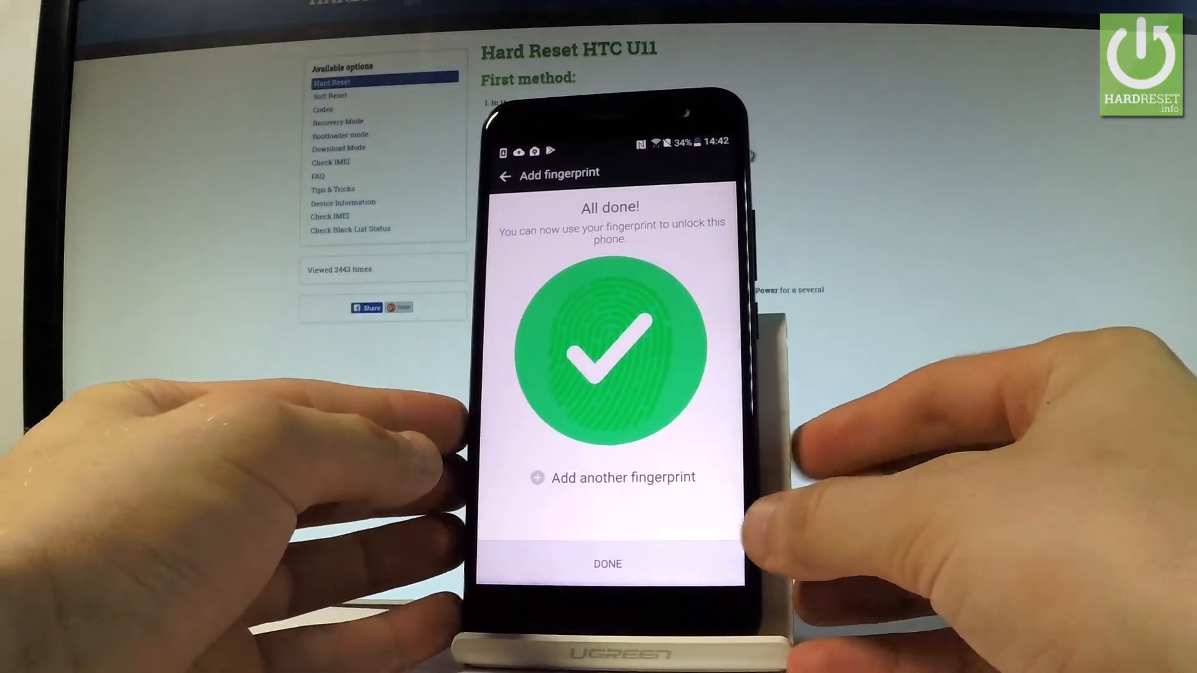
click(606, 564)
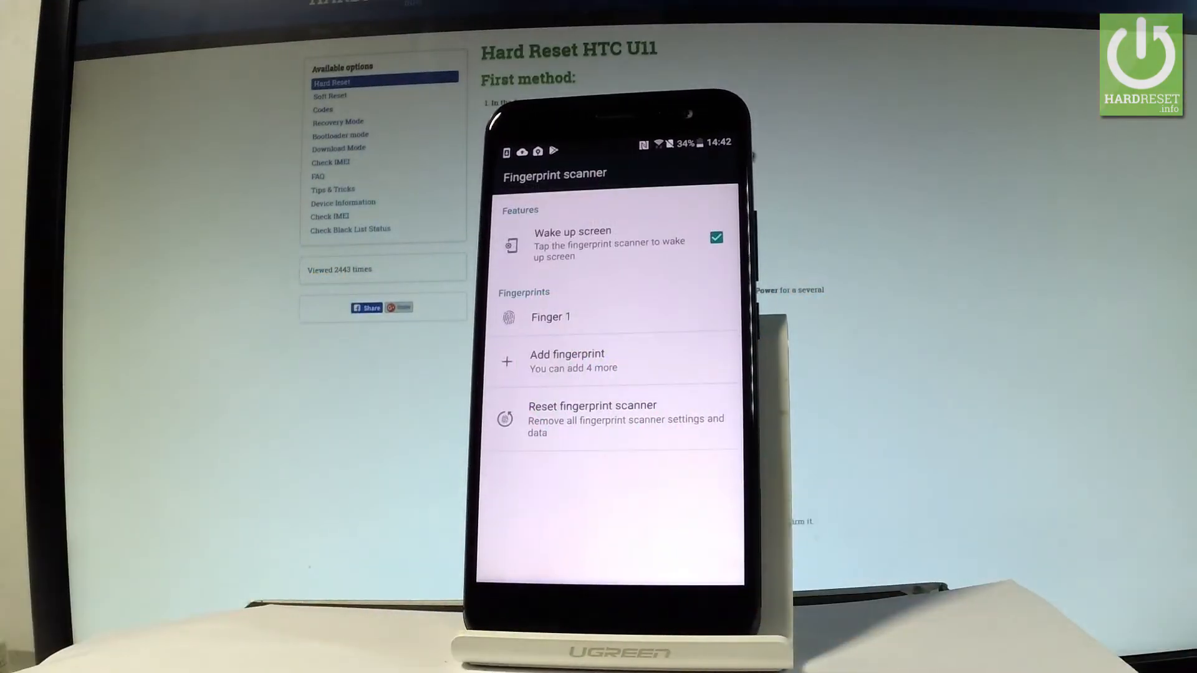